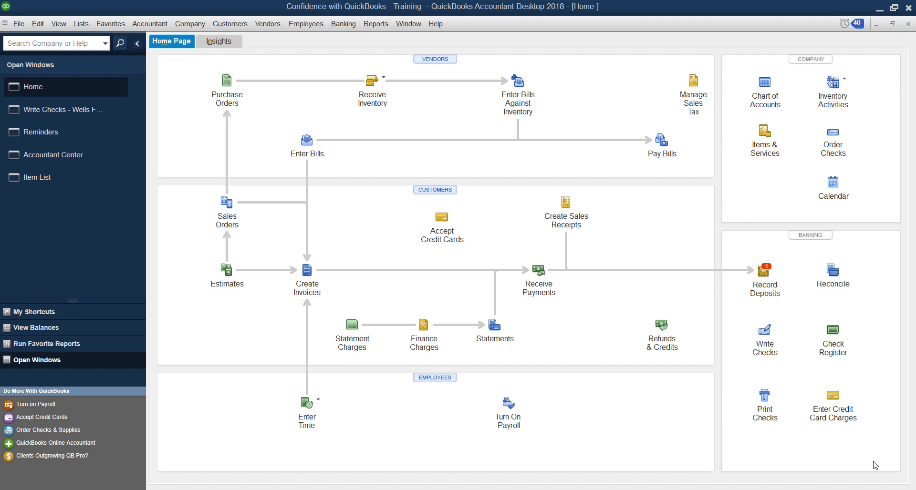
pyautogui.click(306, 270)
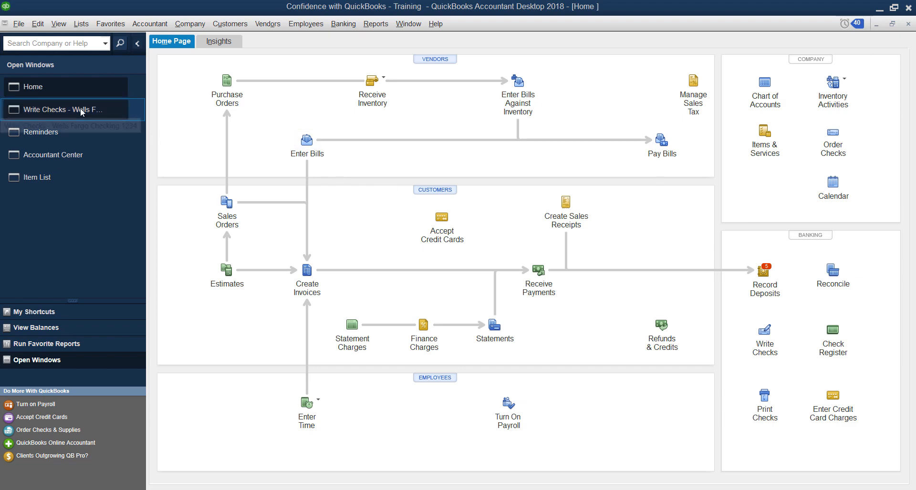
pyautogui.click(65, 109)
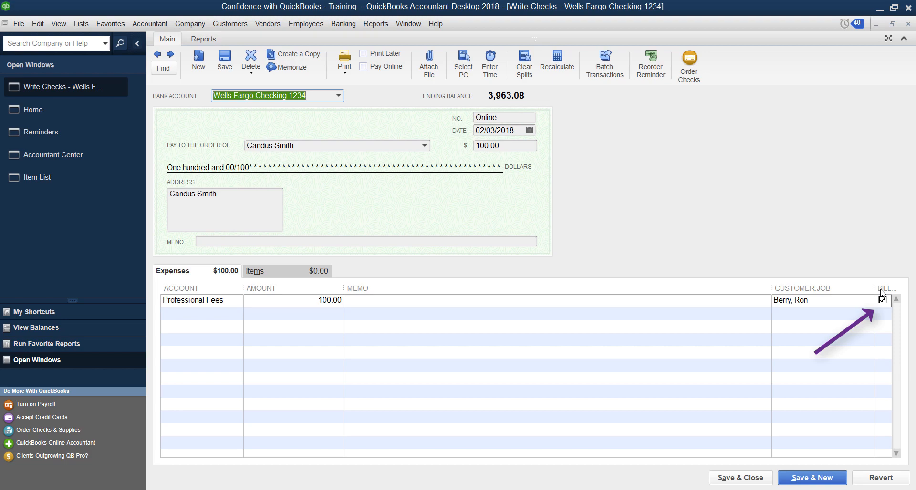
pyautogui.click(883, 300)
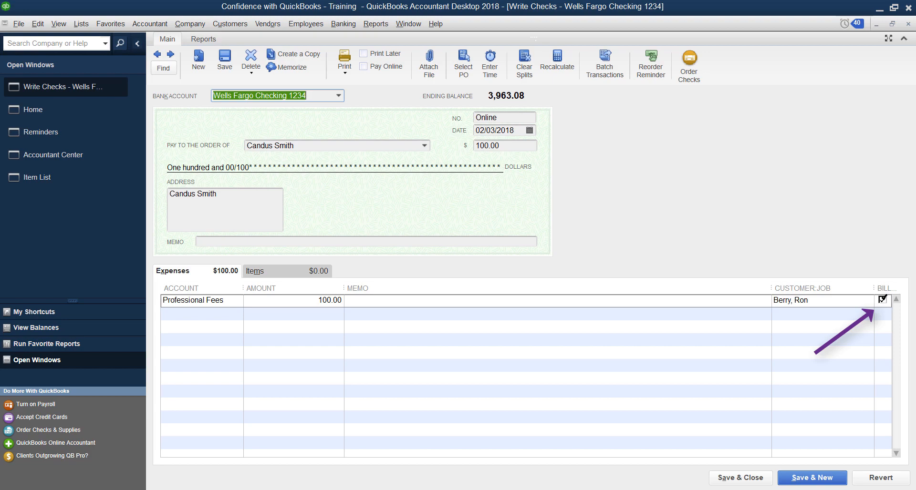
pyautogui.click(882, 300)
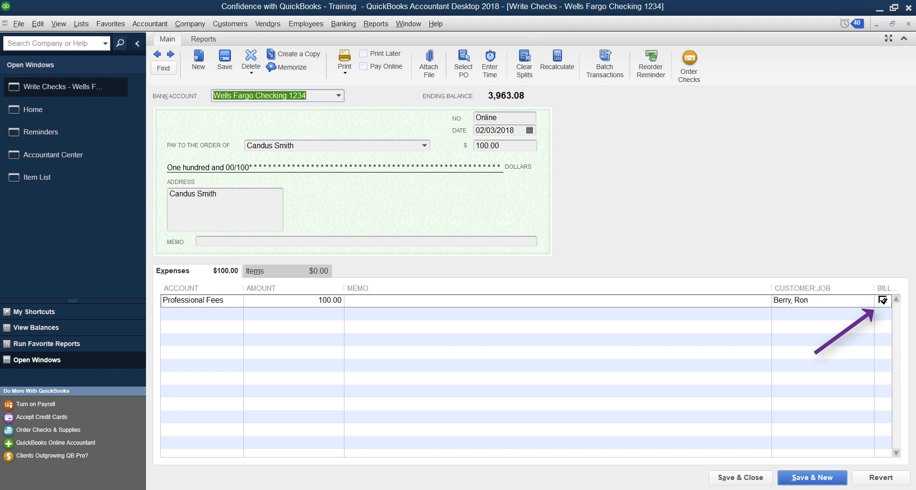
pyautogui.click(882, 300)
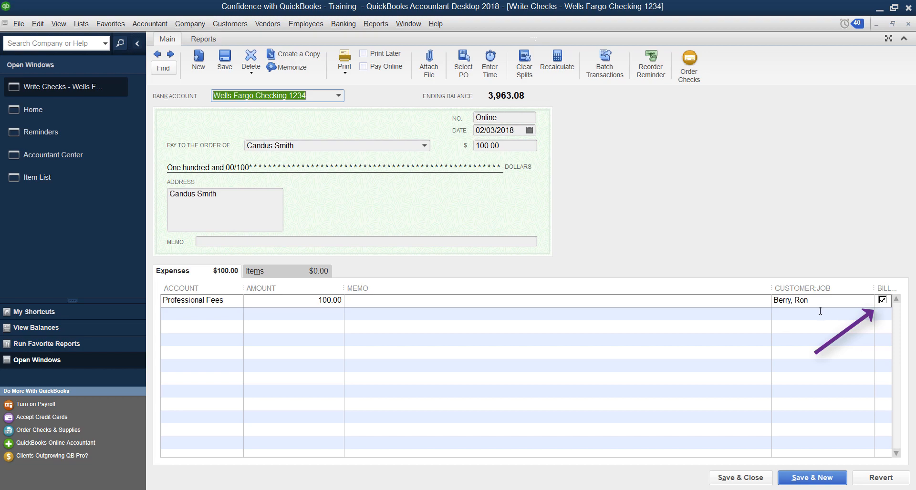
pyautogui.click(818, 301)
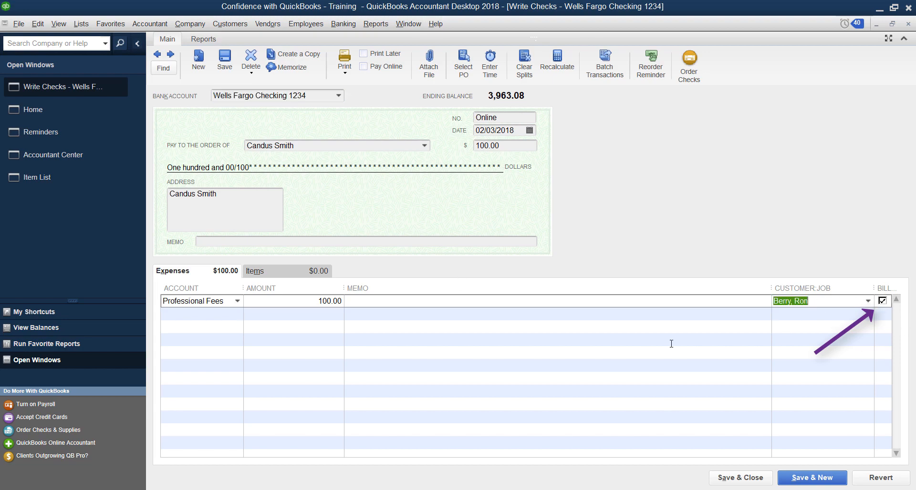
pyautogui.moveTo(540, 297)
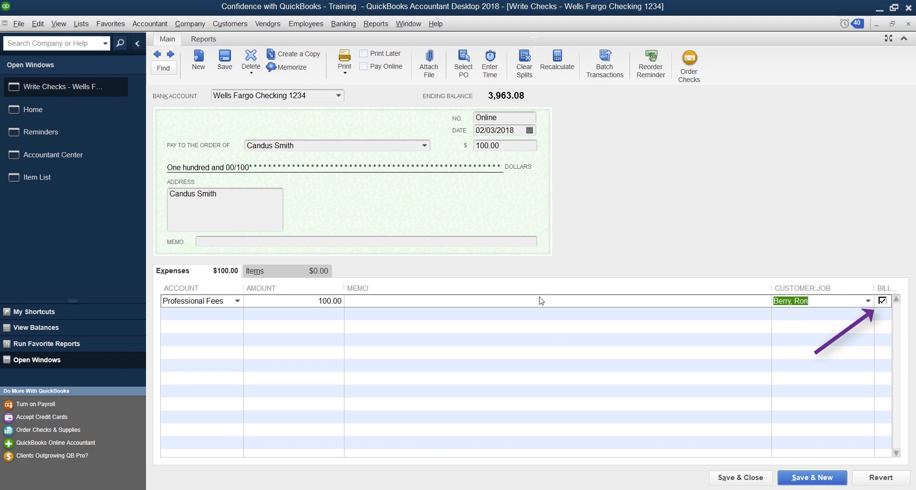
pyautogui.moveTo(818, 131)
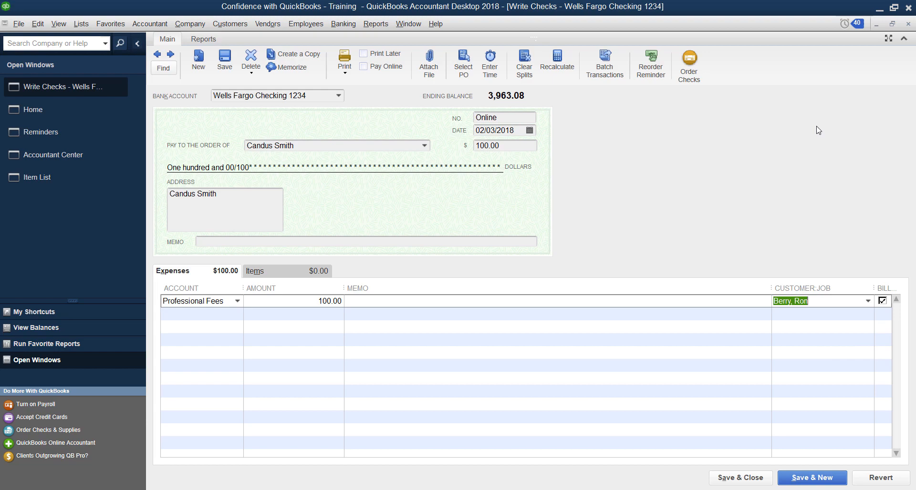
pyautogui.moveTo(908, 30)
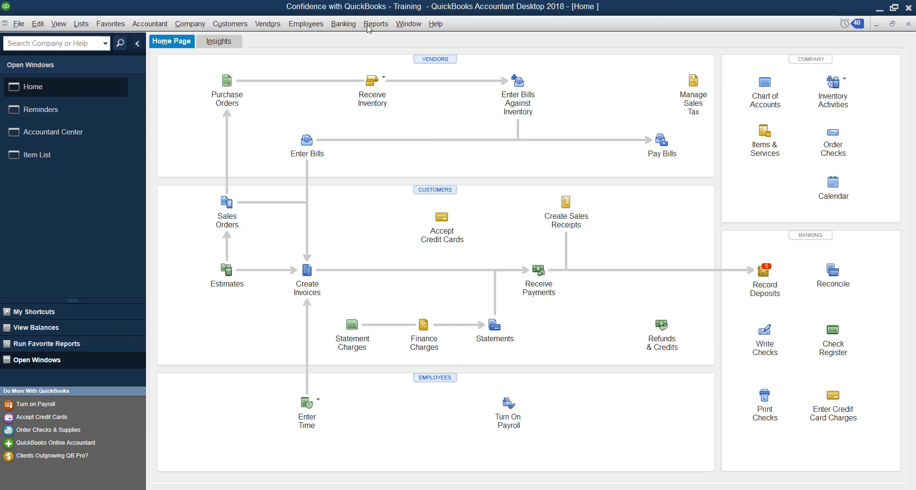
# Run the Unbilled Costs by Job report from the Reports menu
pyautogui.click(377, 24)
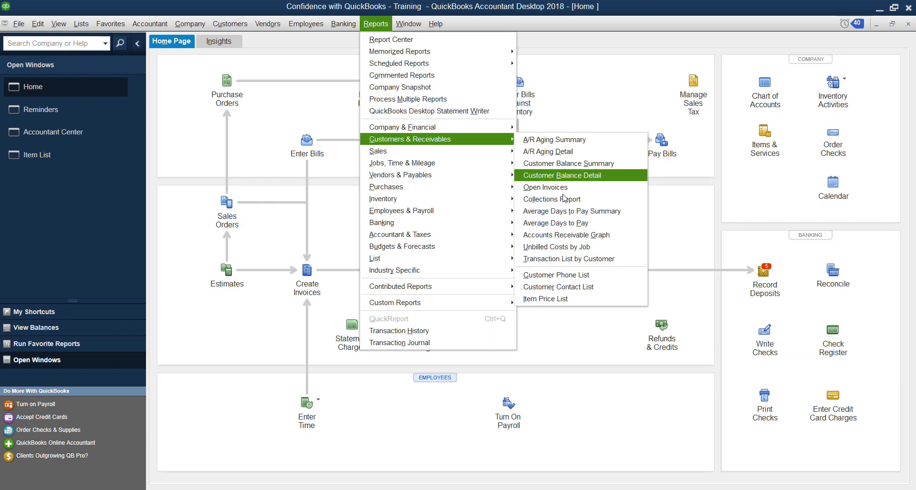
pyautogui.moveTo(555, 246)
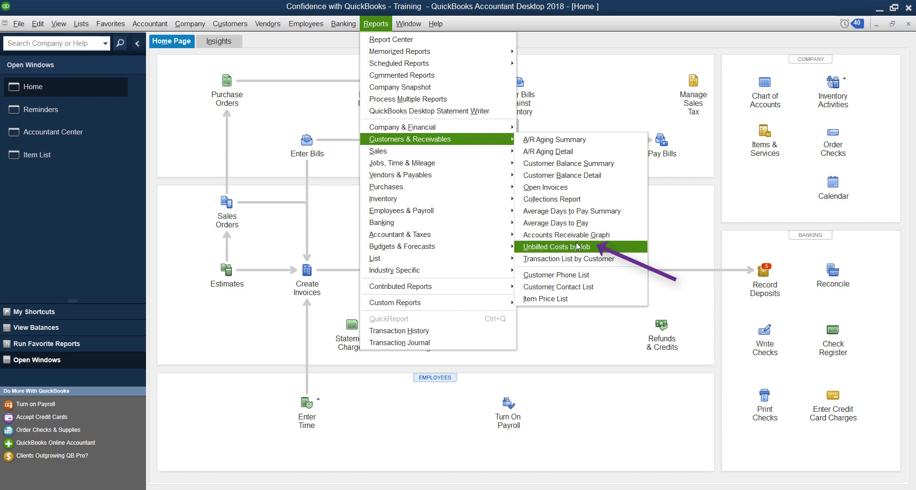
pyautogui.click(565, 246)
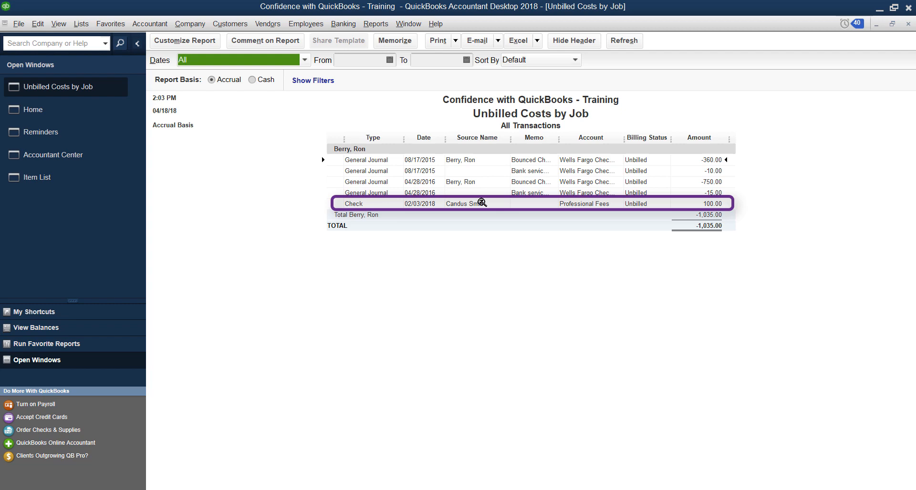
pyautogui.doubleClick(409, 203)
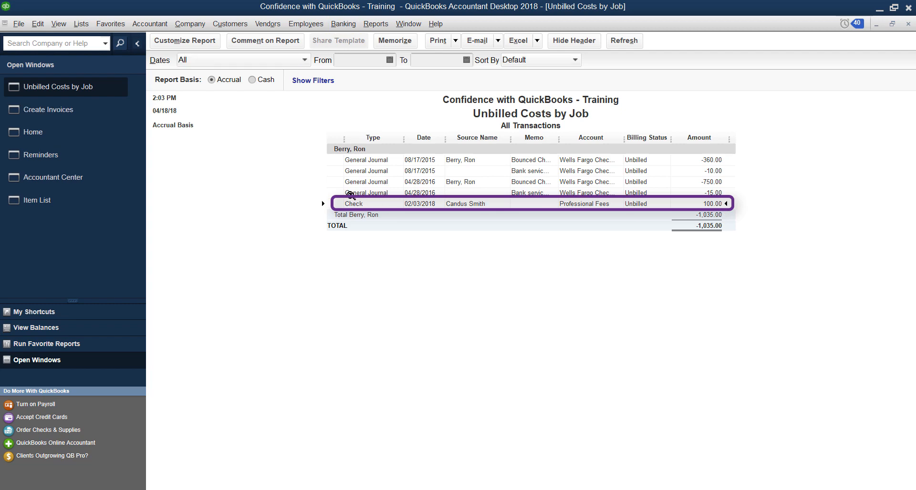
pyautogui.moveTo(464, 210)
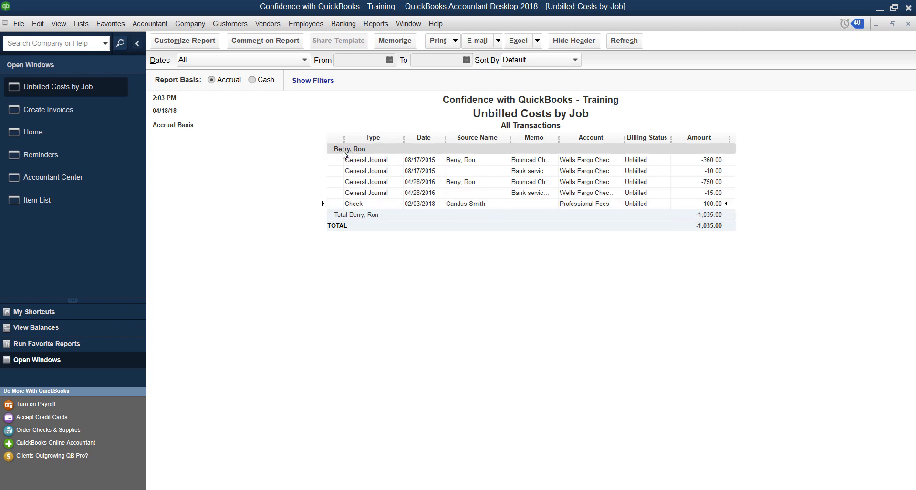
pyautogui.click(229, 24)
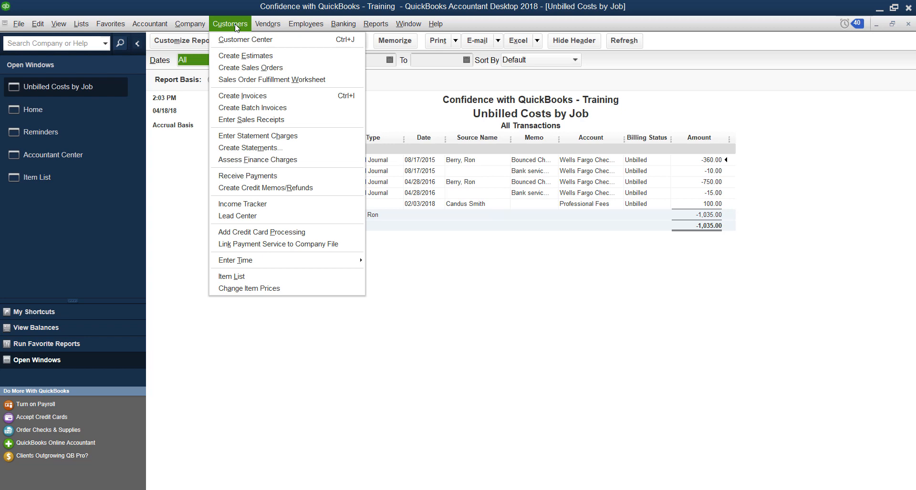
pyautogui.moveTo(242, 95)
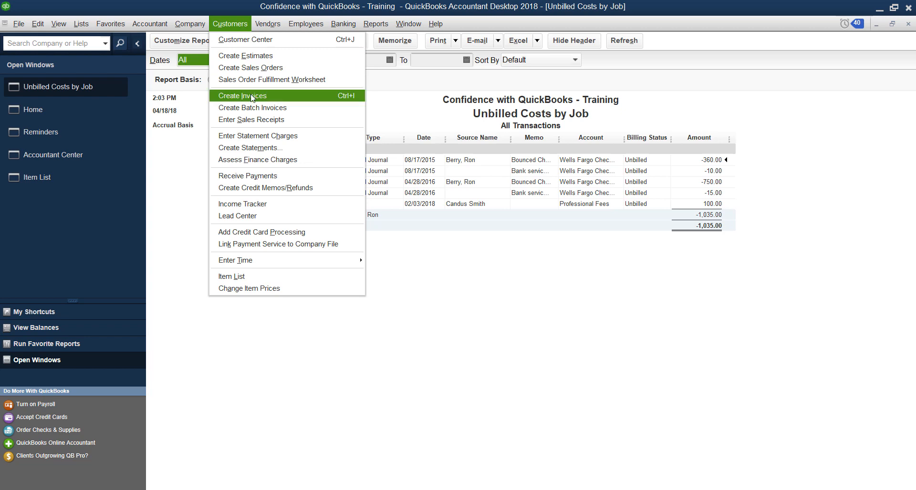
pyautogui.moveTo(251, 98)
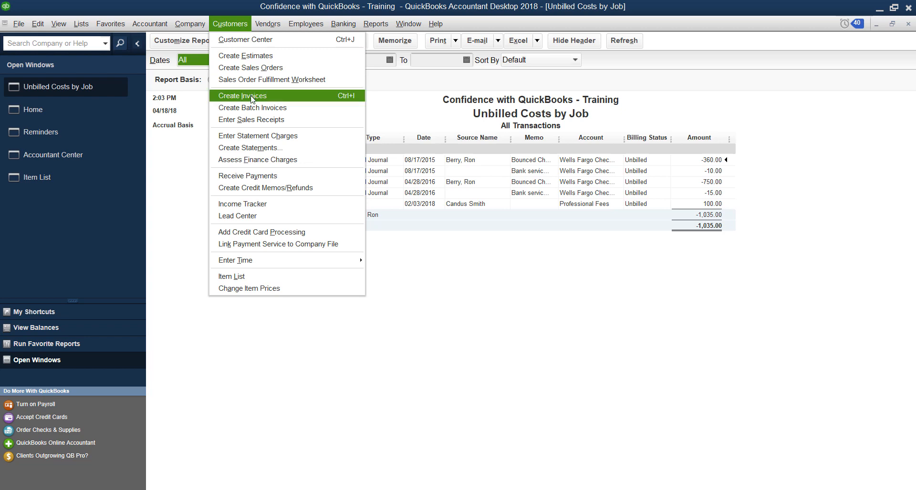
# Open Create Invoices from the Customers menu
pyautogui.click(241, 96)
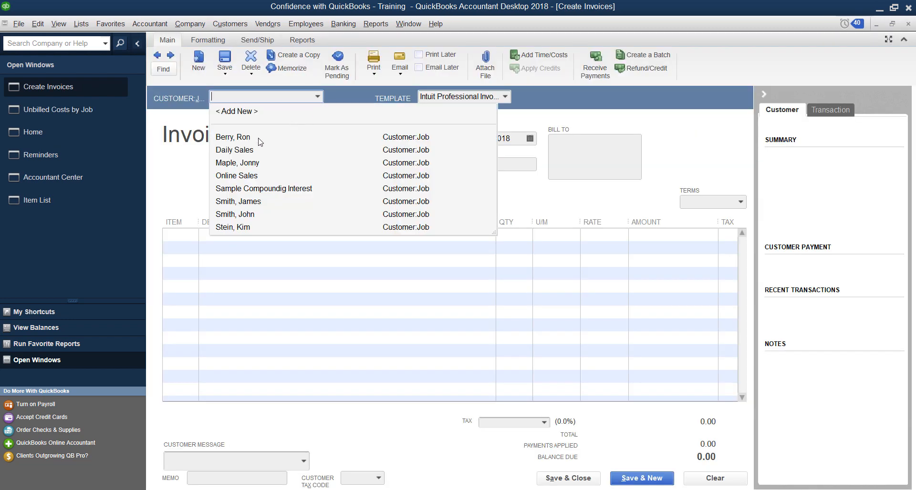
pyautogui.click(232, 136)
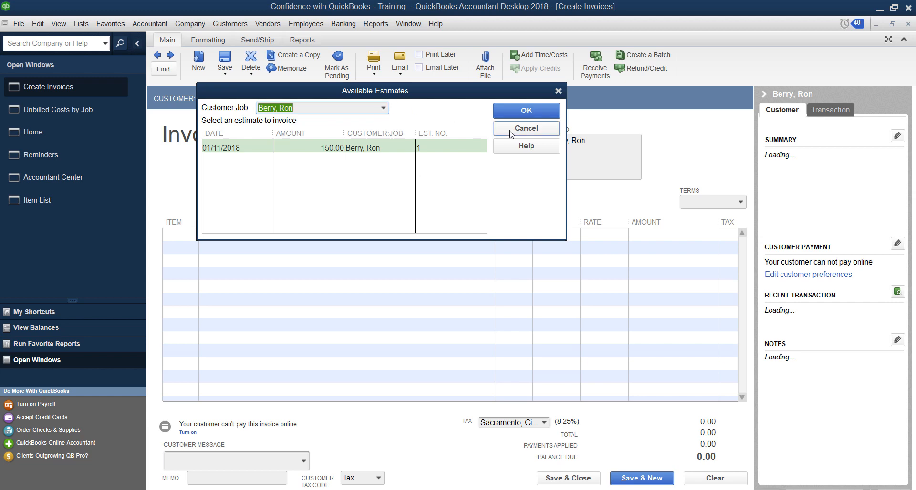
pyautogui.click(525, 110)
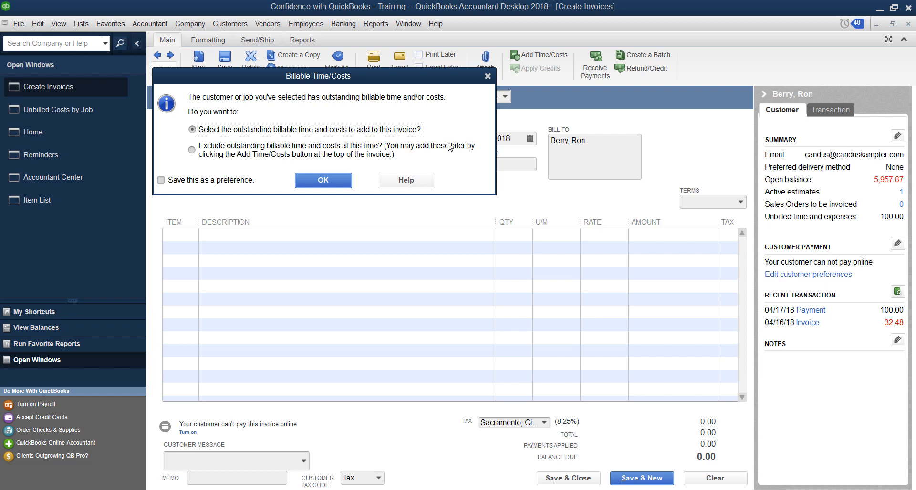
pyautogui.moveTo(283, 143)
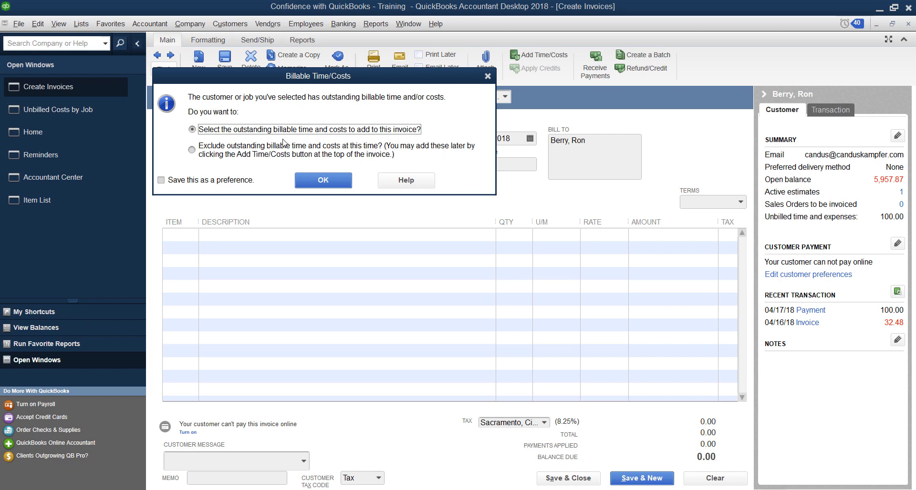
pyautogui.moveTo(343, 199)
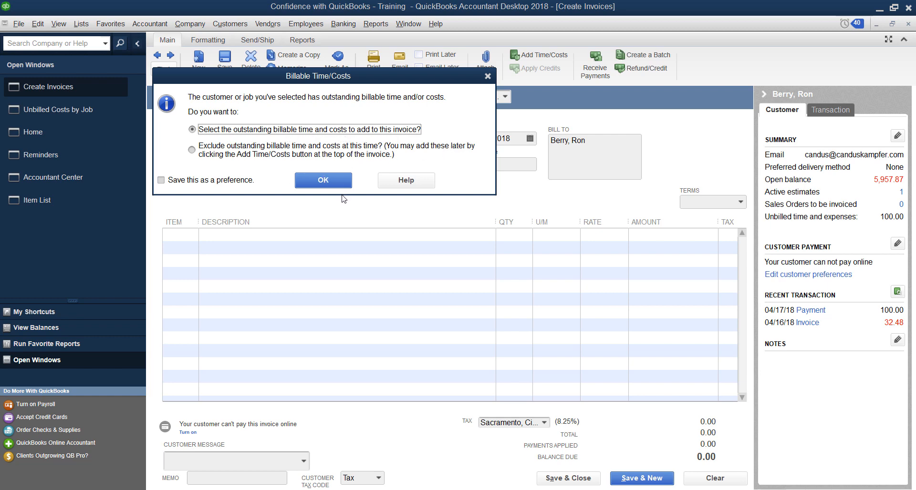
pyautogui.click(322, 180)
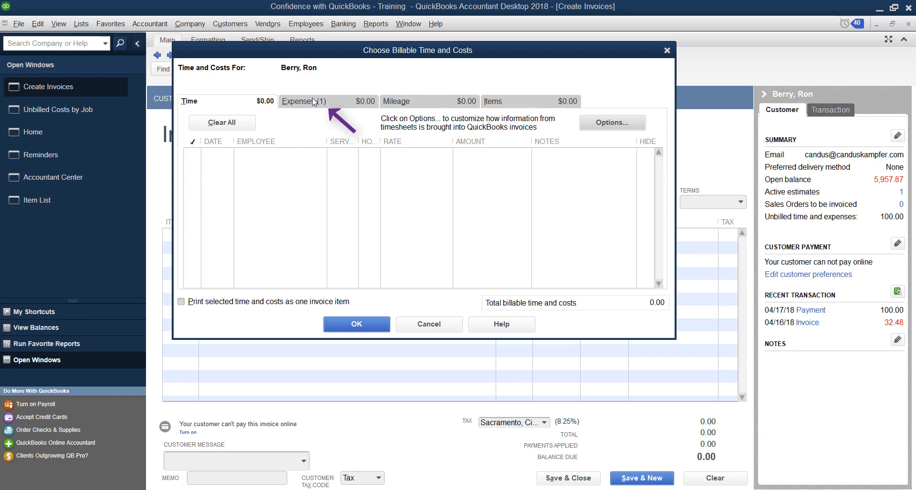
# Mark the 100.00 expense as Hide on the Expenses tab and confirm
pyautogui.click(303, 101)
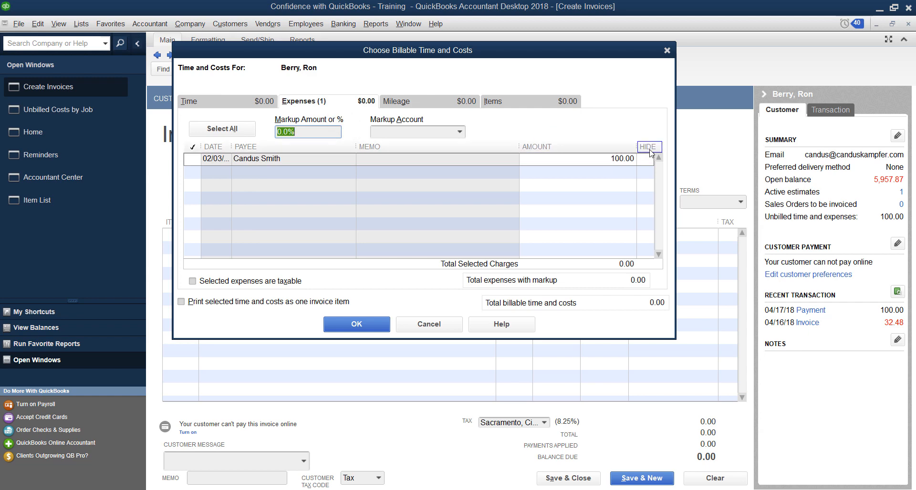
pyautogui.click(646, 158)
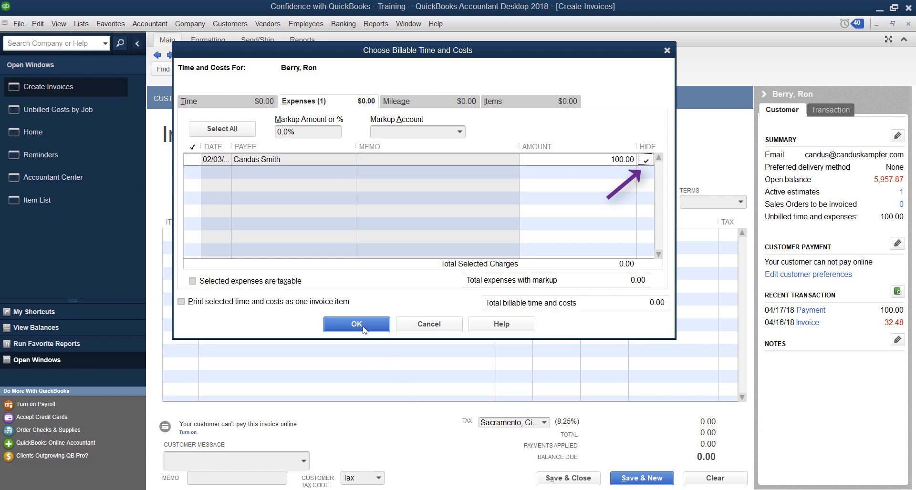
pyautogui.click(356, 324)
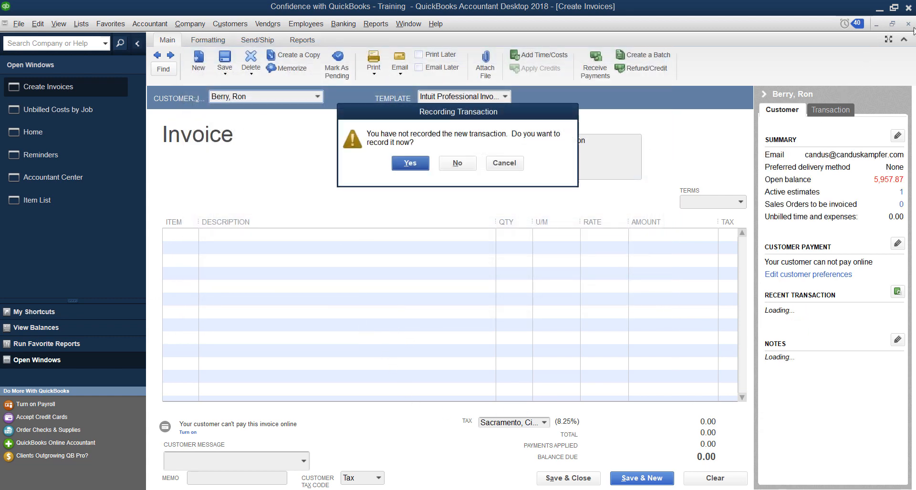
# Close the invoice without recording, returning to the Unbilled Costs by Job report
pyautogui.click(457, 163)
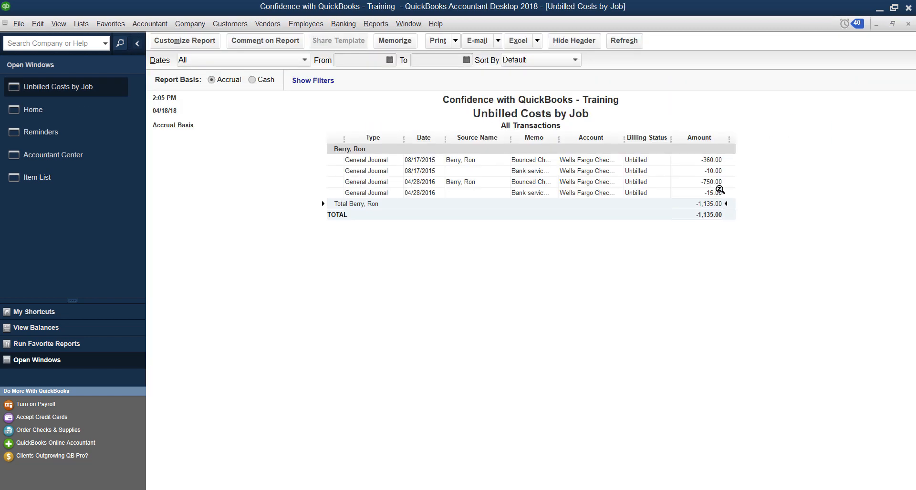
pyautogui.moveTo(728, 224)
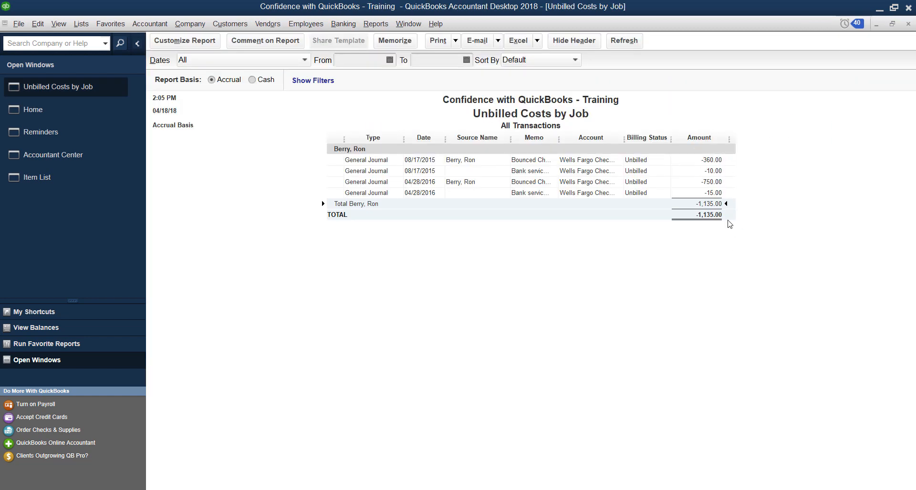
pyautogui.moveTo(416, 221)
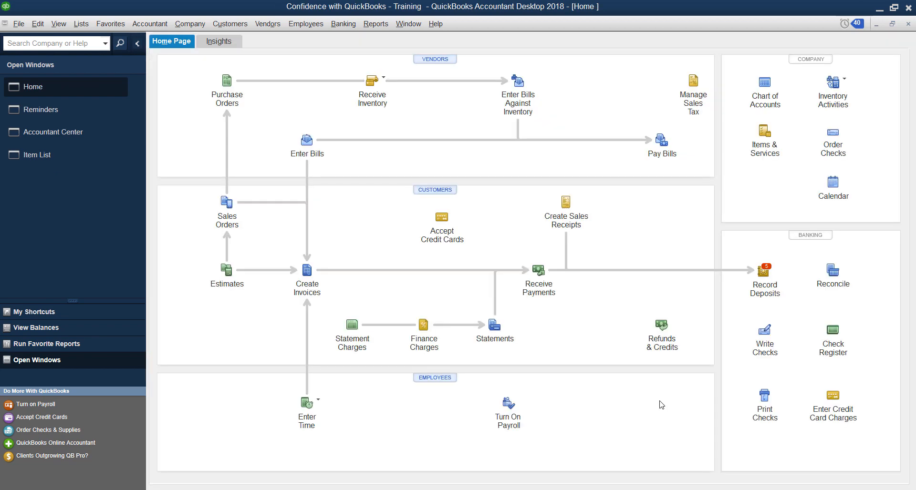
pyautogui.moveTo(658, 406)
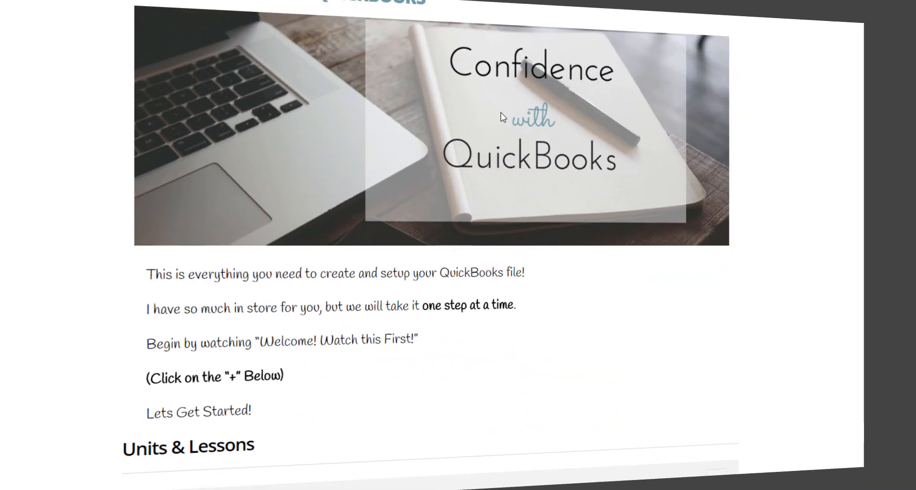
# Open a module lesson and scroll to its 'Have a question? Ask it here!' comments
pyautogui.scroll(-3)
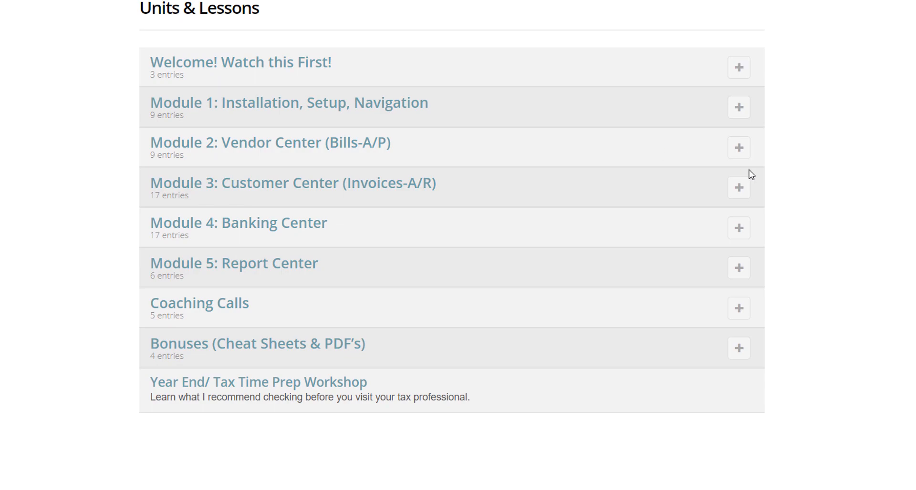
pyautogui.click(739, 147)
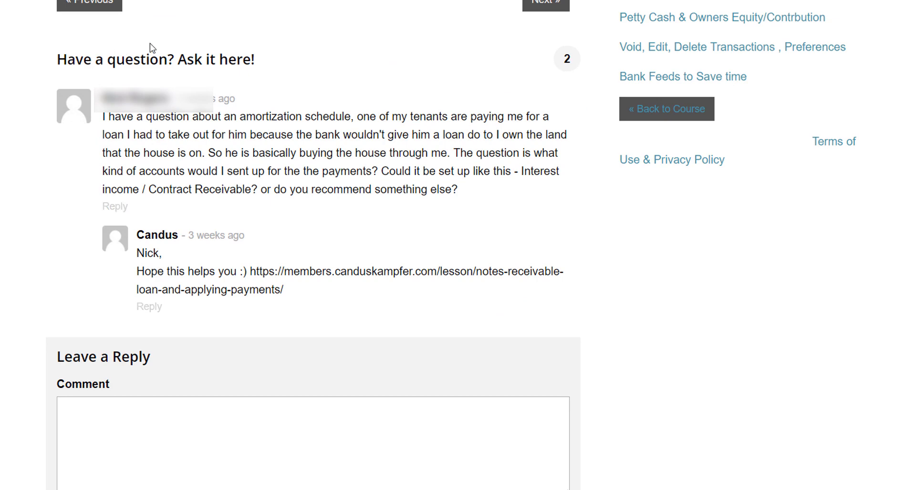
pyautogui.scroll(-3)
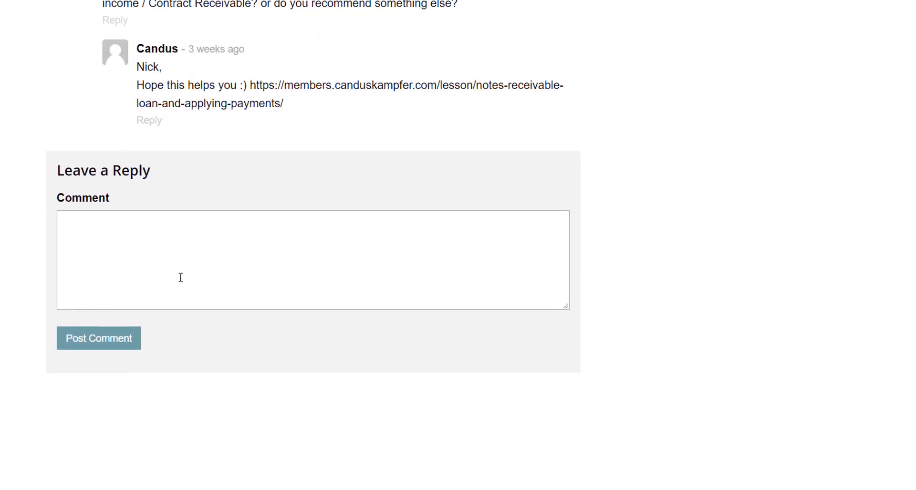
pyautogui.scroll(-3)
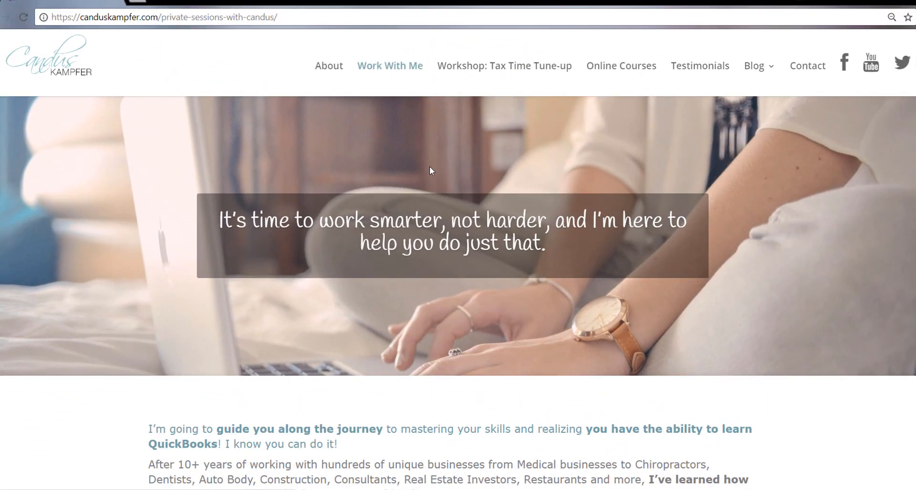
pyautogui.scroll(-3)
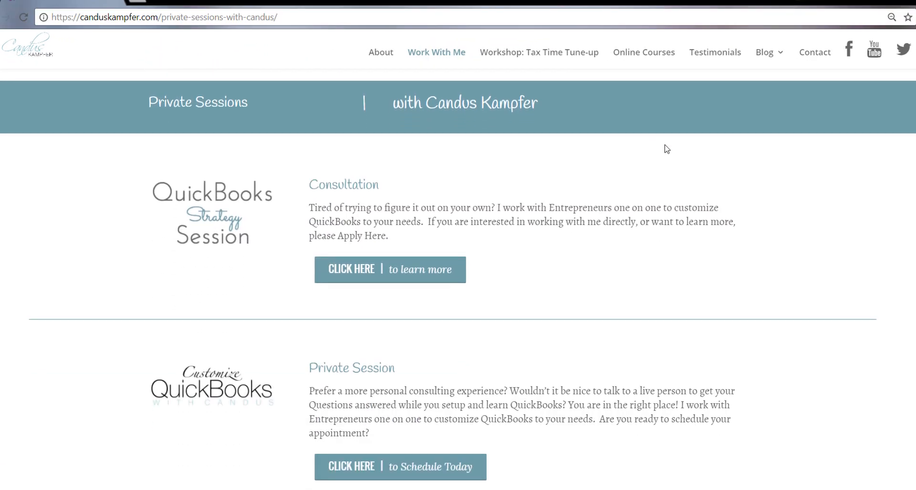
pyautogui.scroll(-3)
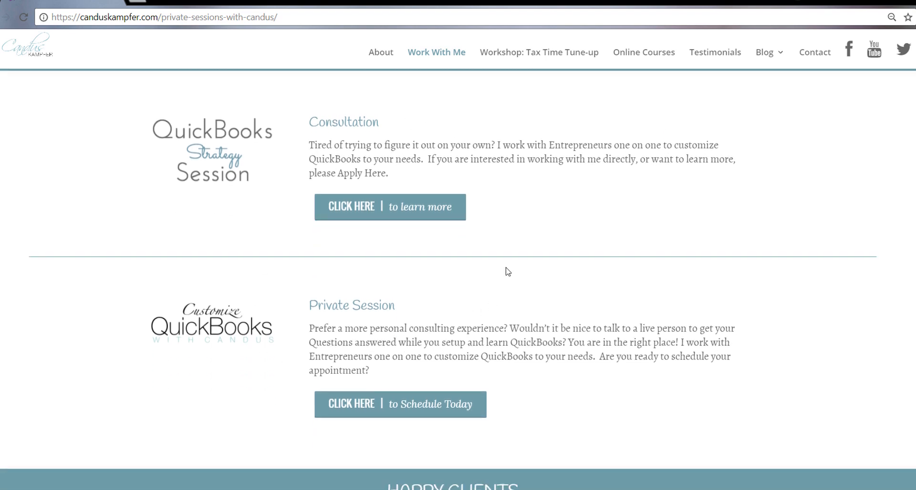